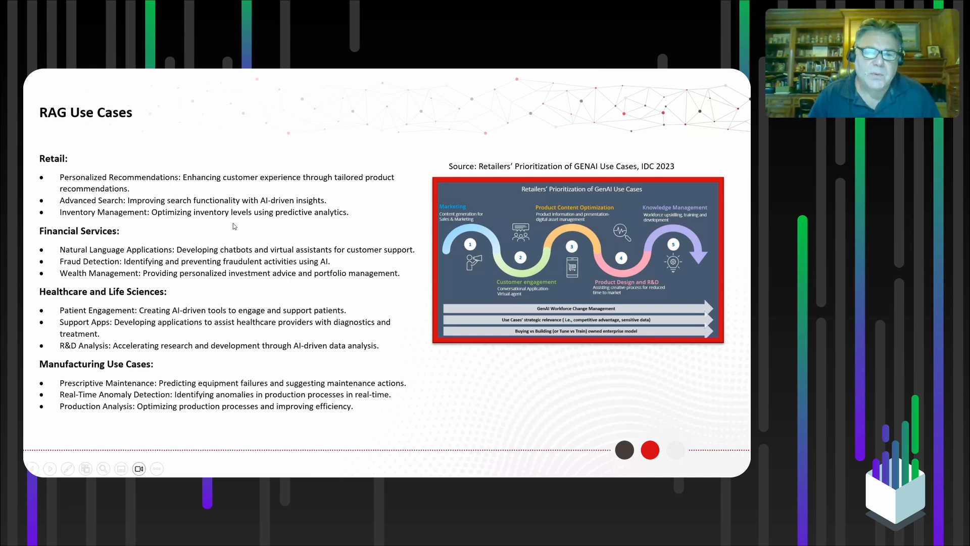
mouse_move(398, 191)
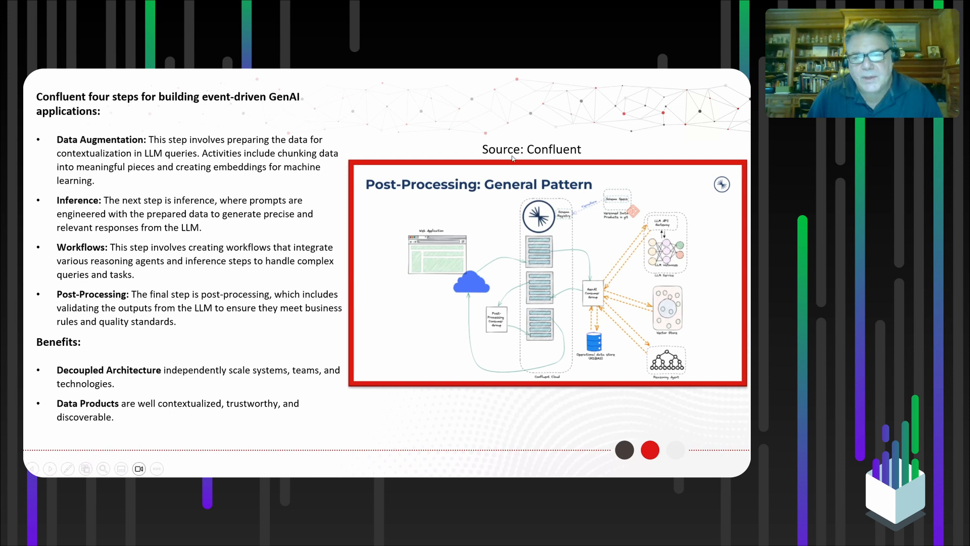
mouse_move(512, 307)
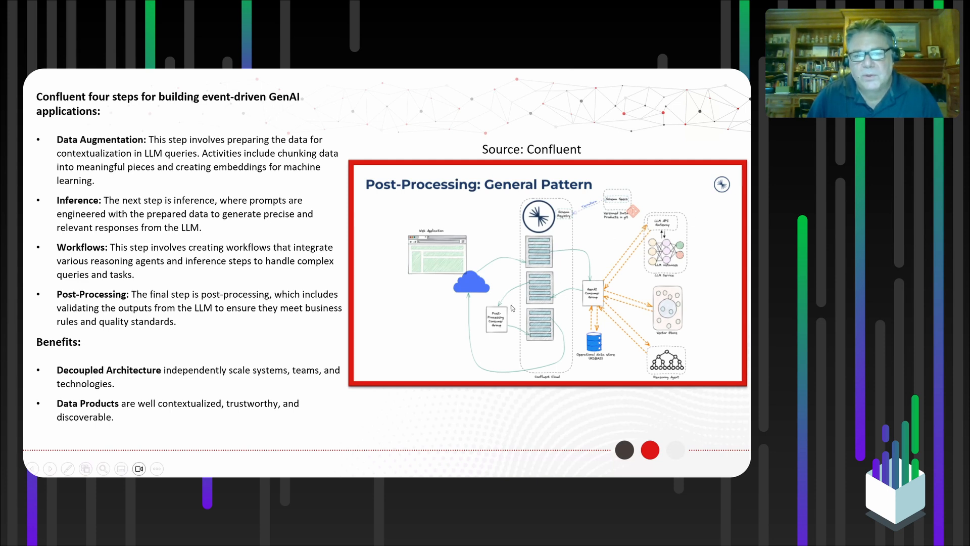
mouse_move(424, 150)
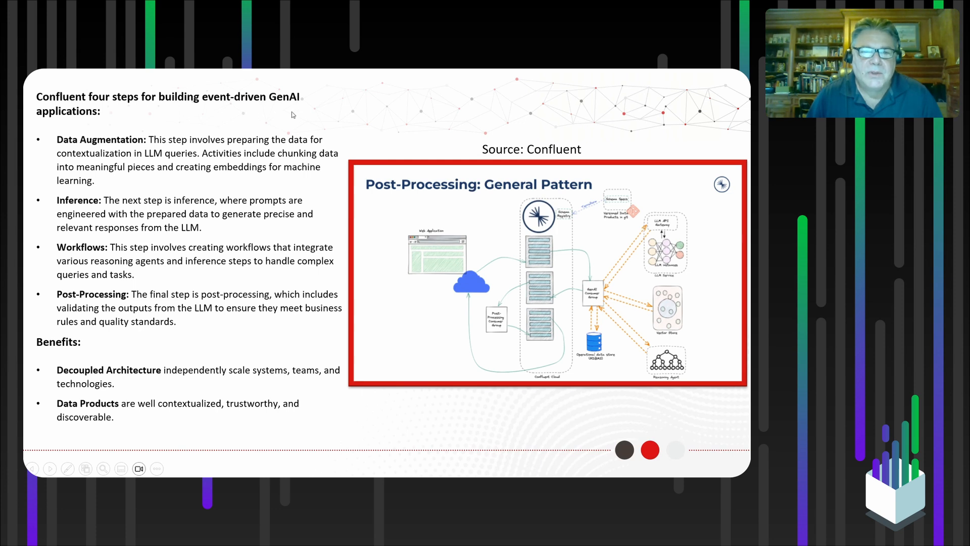
mouse_move(310, 108)
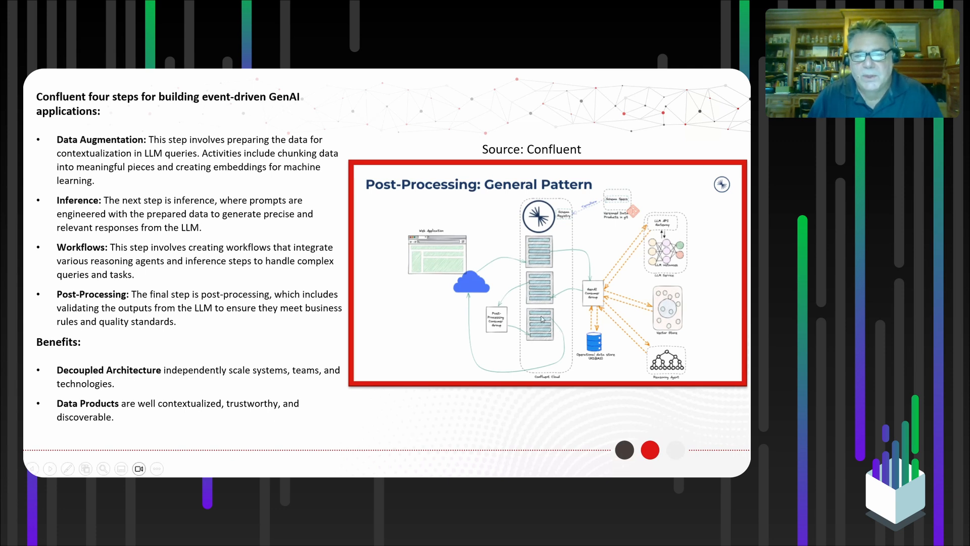
mouse_move(477, 296)
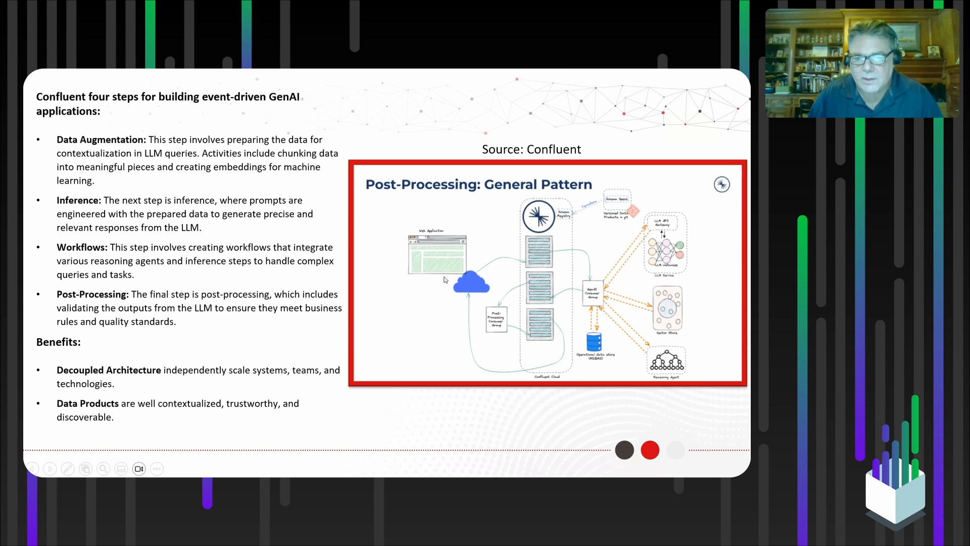
mouse_move(454, 279)
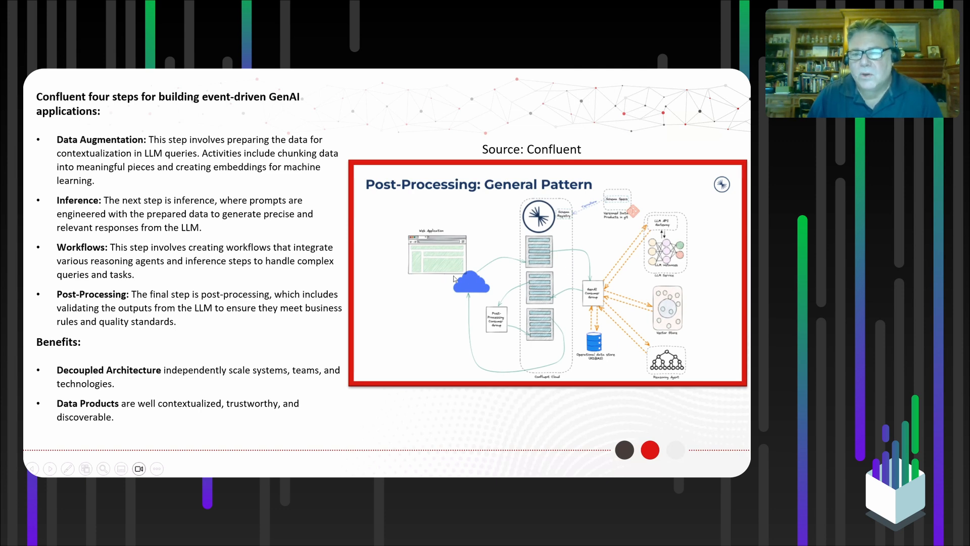
mouse_move(725, 267)
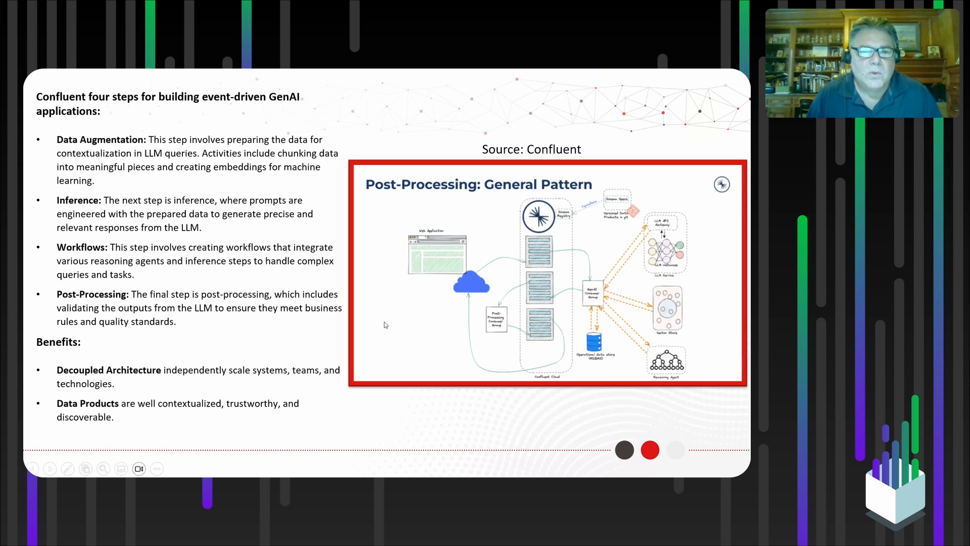
mouse_move(175, 271)
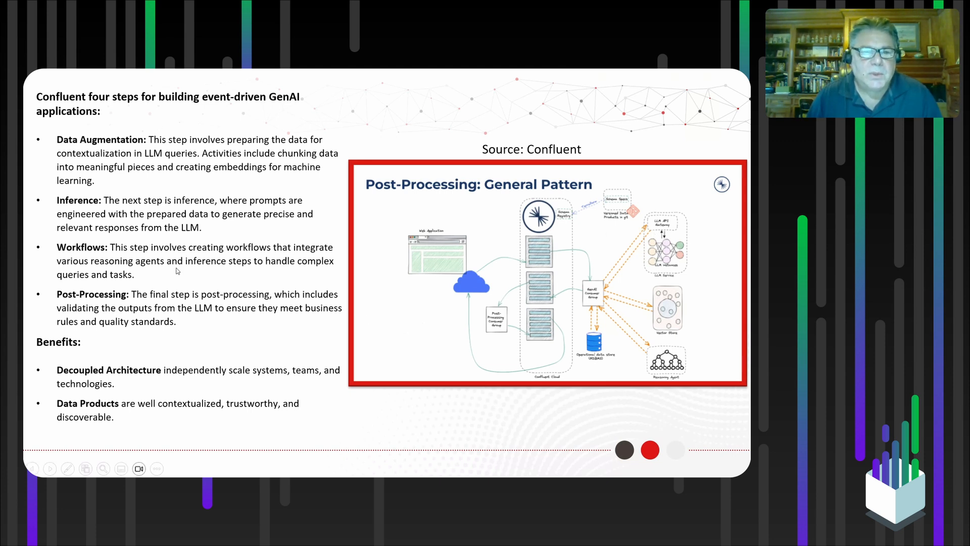
mouse_move(109, 147)
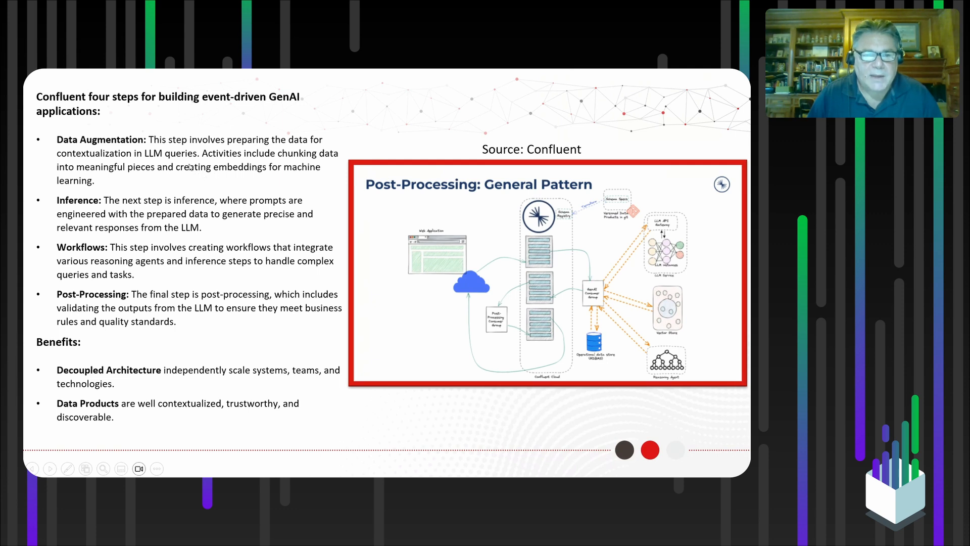
mouse_move(239, 228)
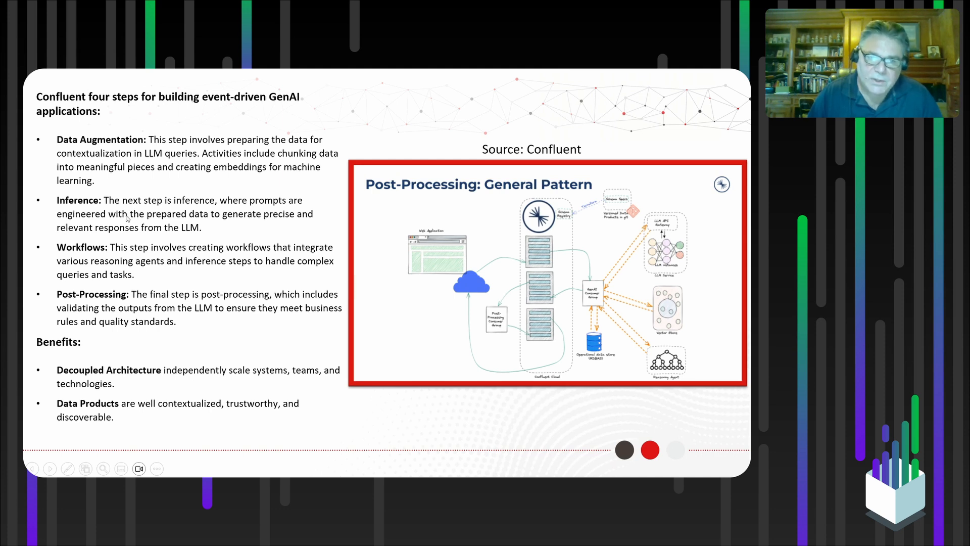
mouse_move(217, 234)
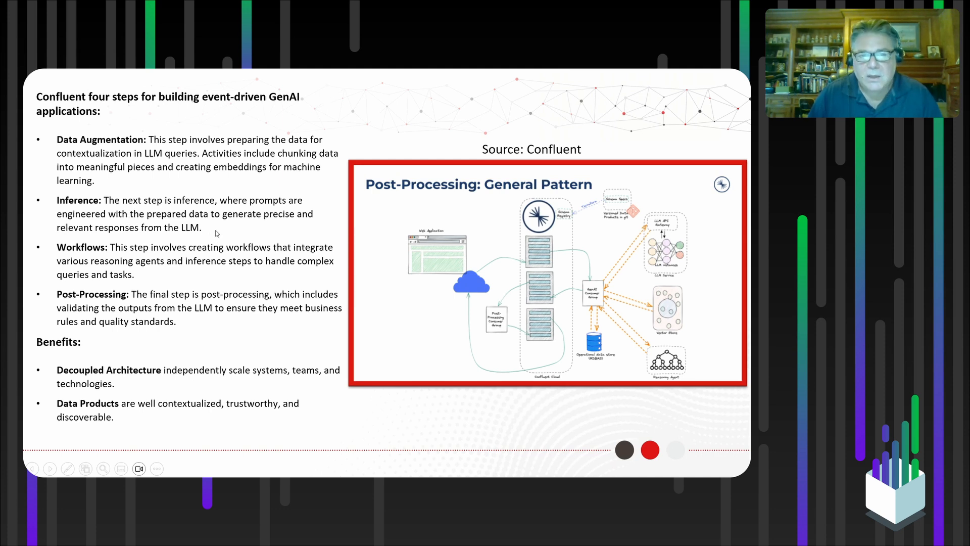
mouse_move(237, 233)
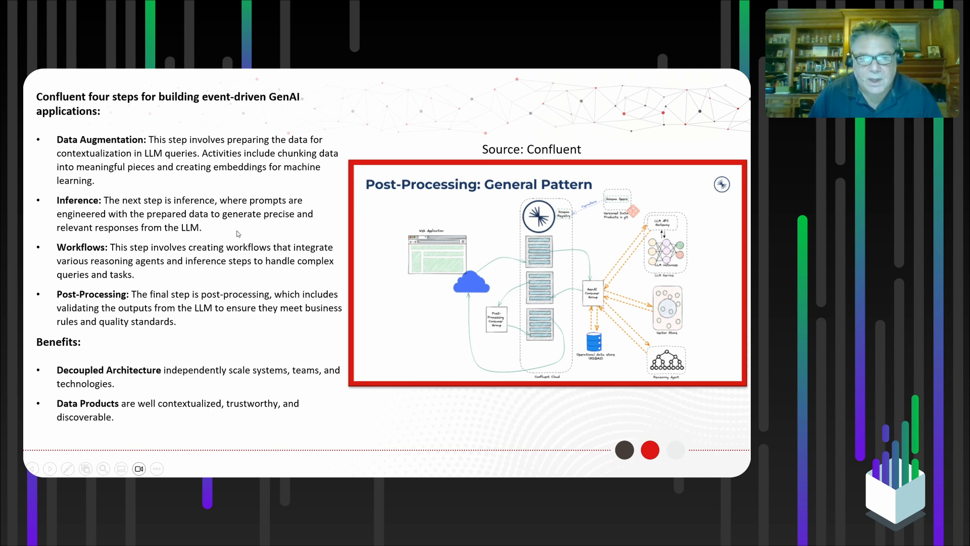
mouse_move(120, 280)
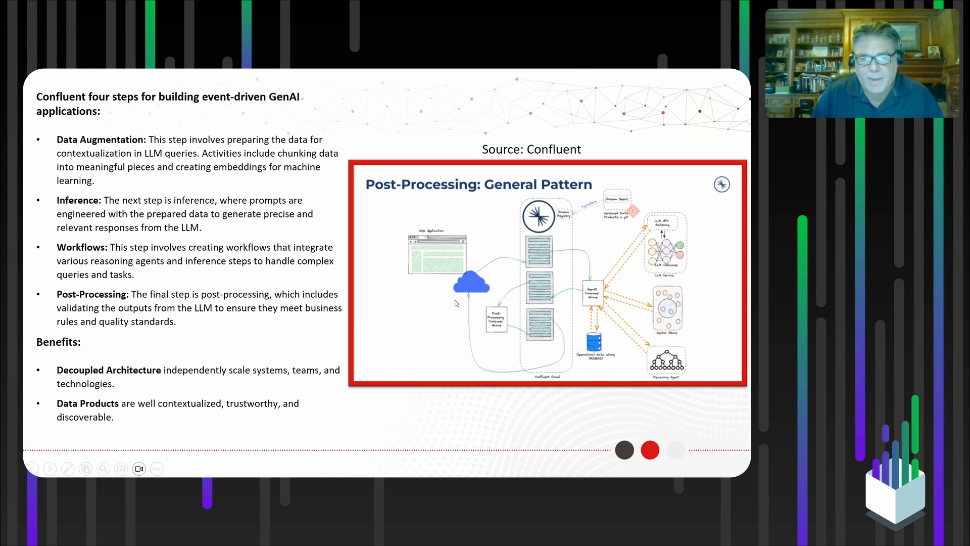
mouse_move(507, 407)
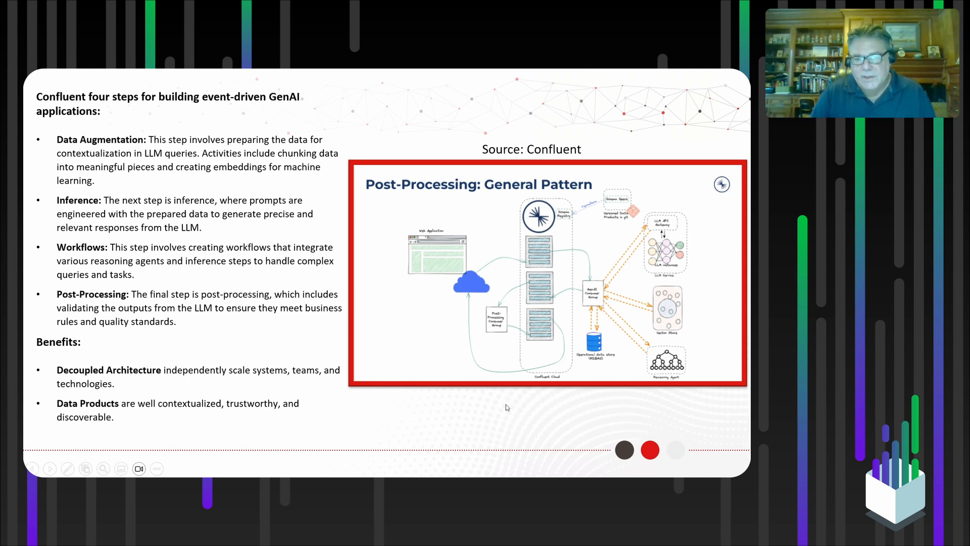
mouse_move(506, 404)
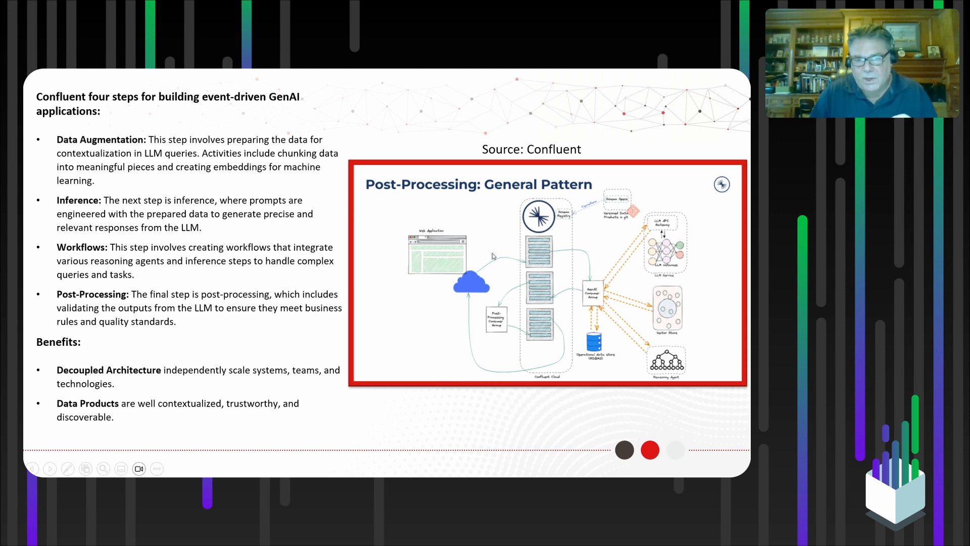
mouse_move(556, 316)
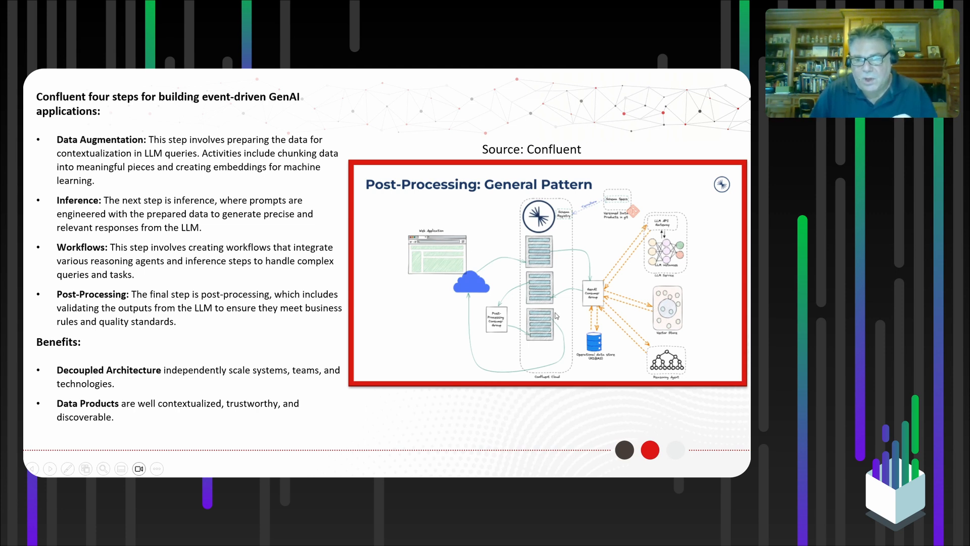
mouse_move(607, 265)
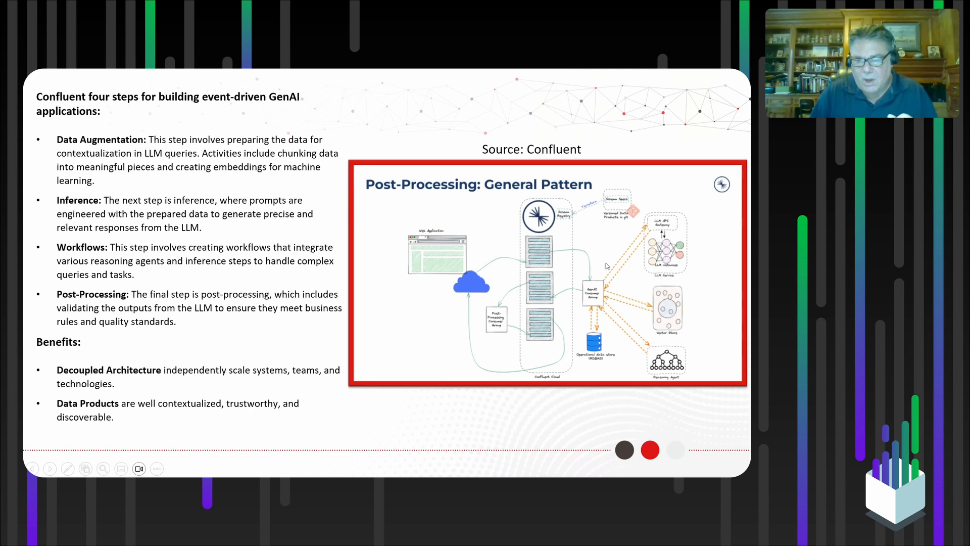
mouse_move(607, 302)
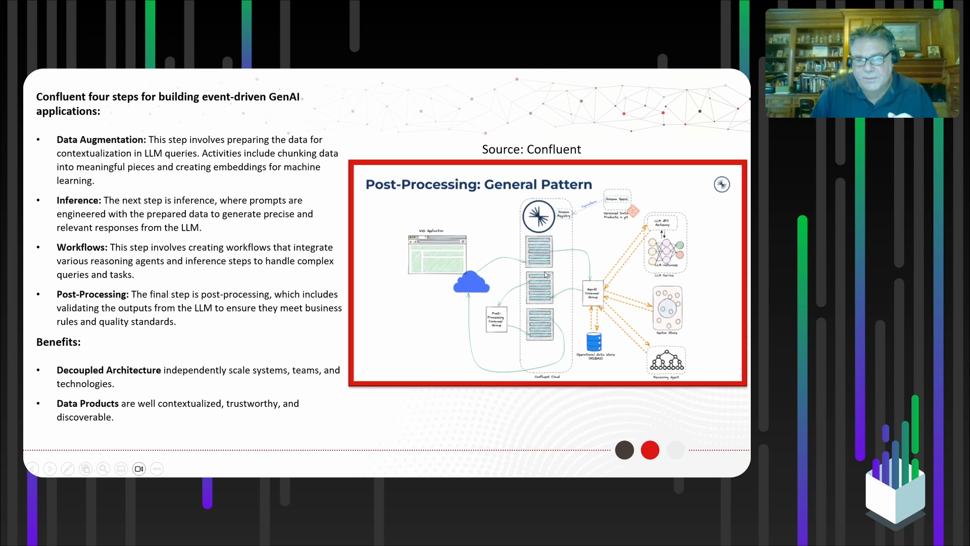
mouse_move(545, 295)
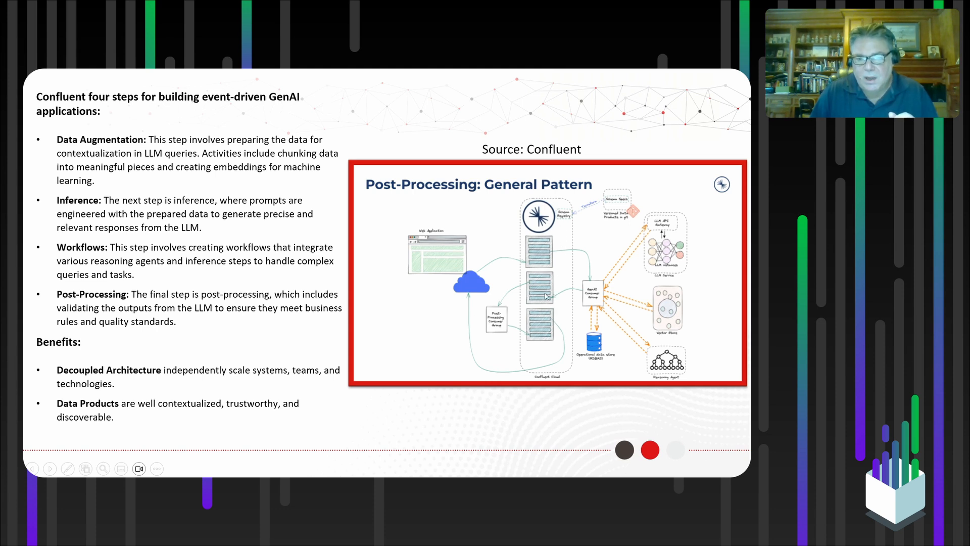
mouse_move(452, 247)
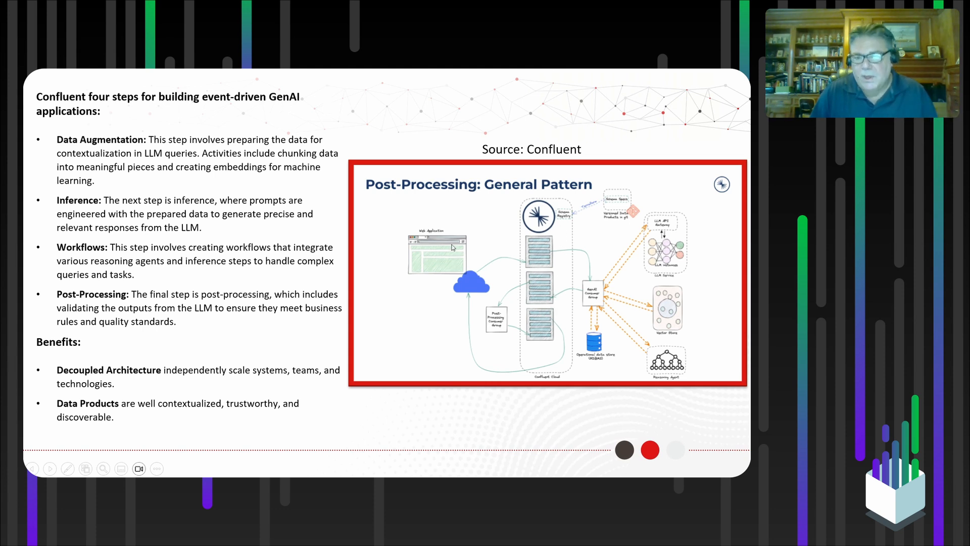
mouse_move(612, 298)
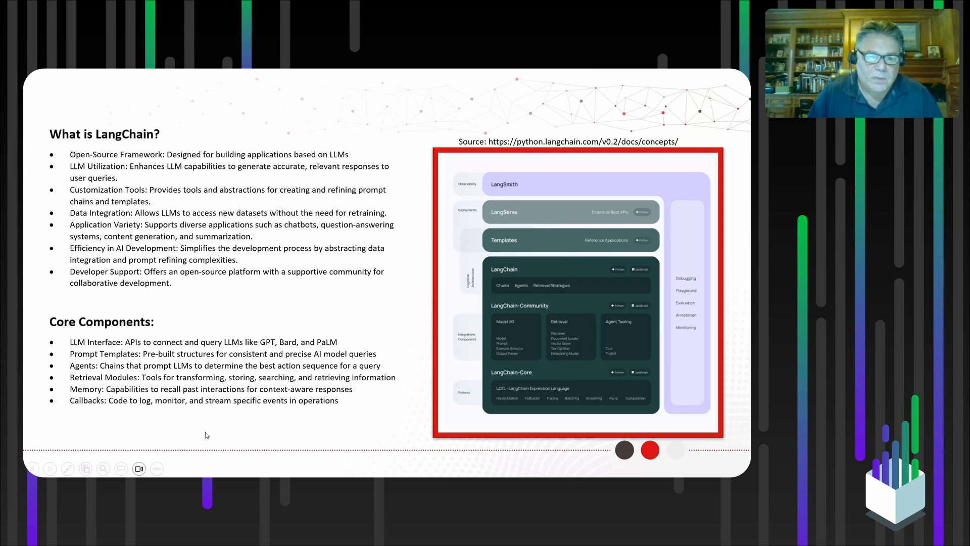
mouse_move(77, 348)
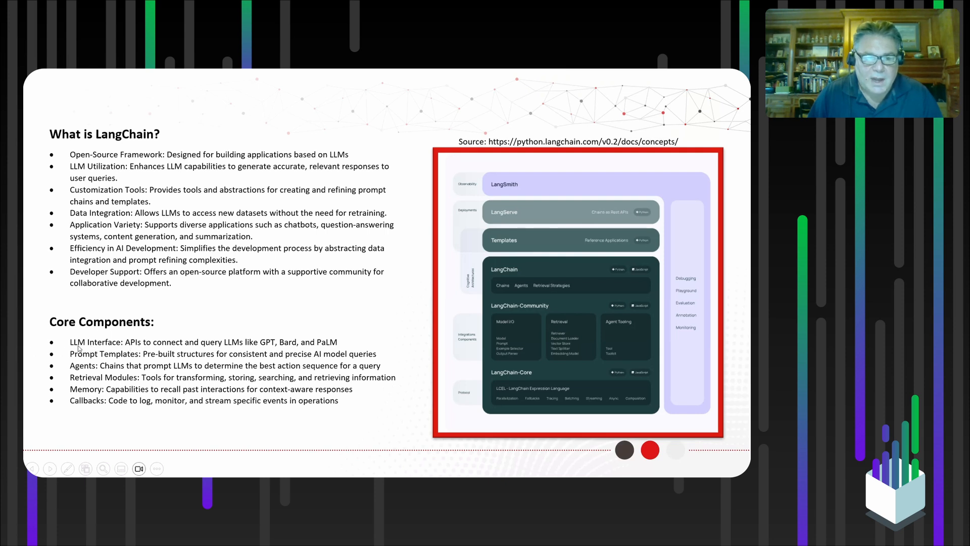
mouse_move(156, 351)
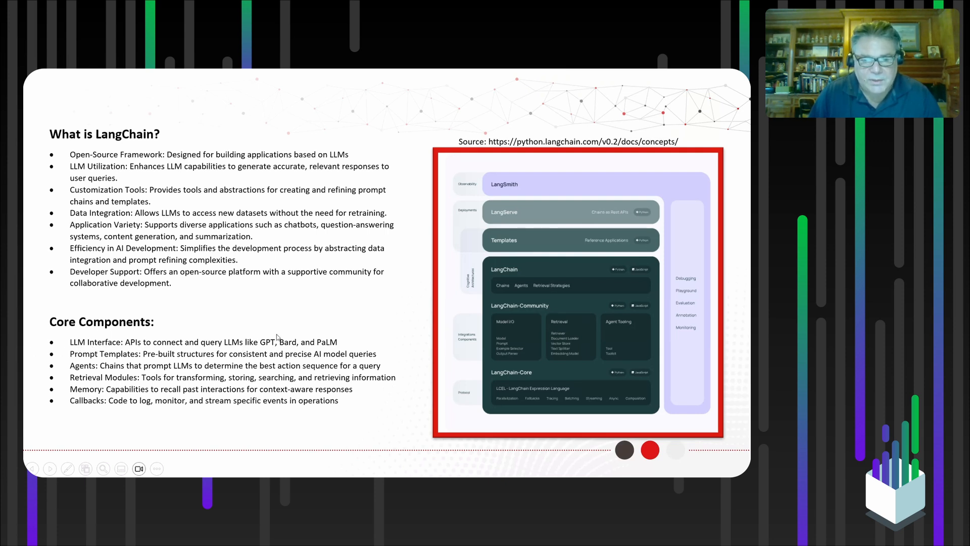
mouse_move(352, 336)
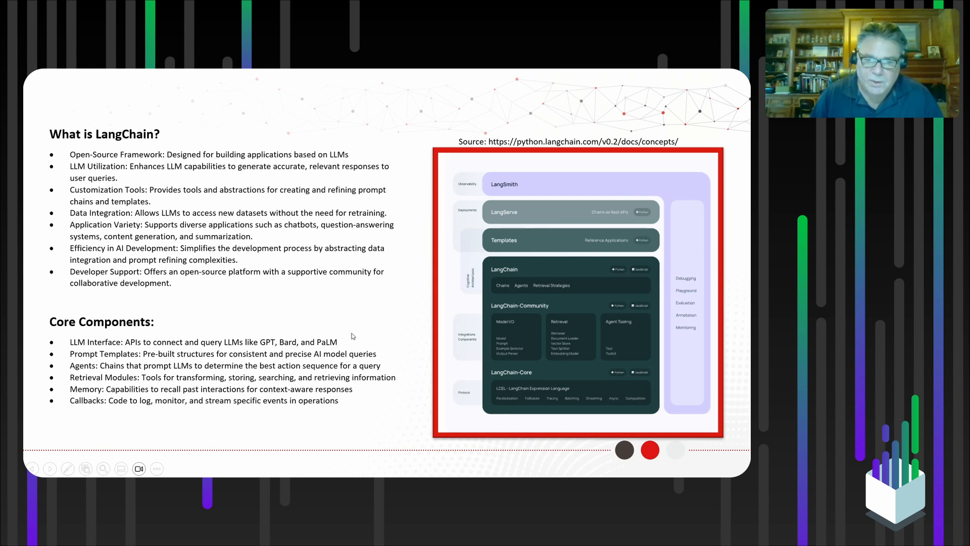
mouse_move(362, 322)
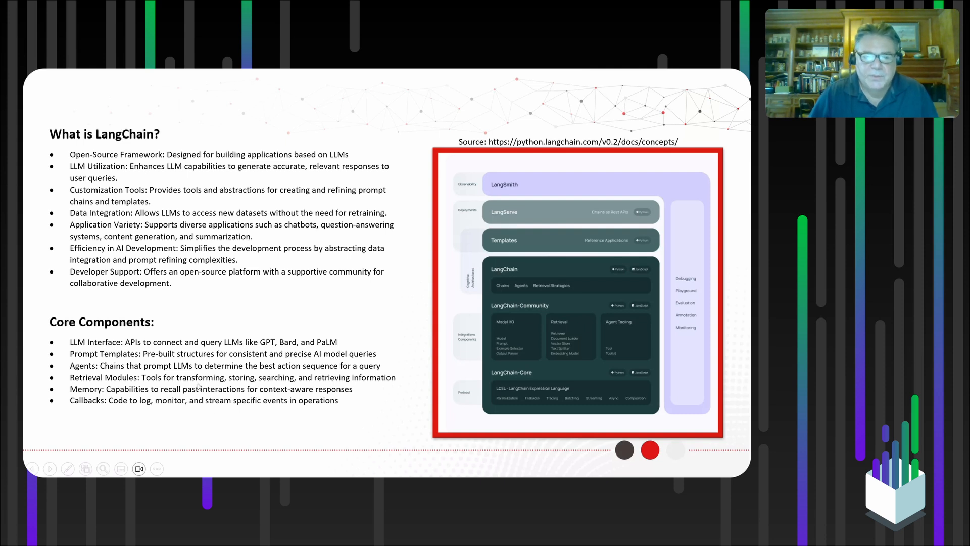
mouse_move(377, 392)
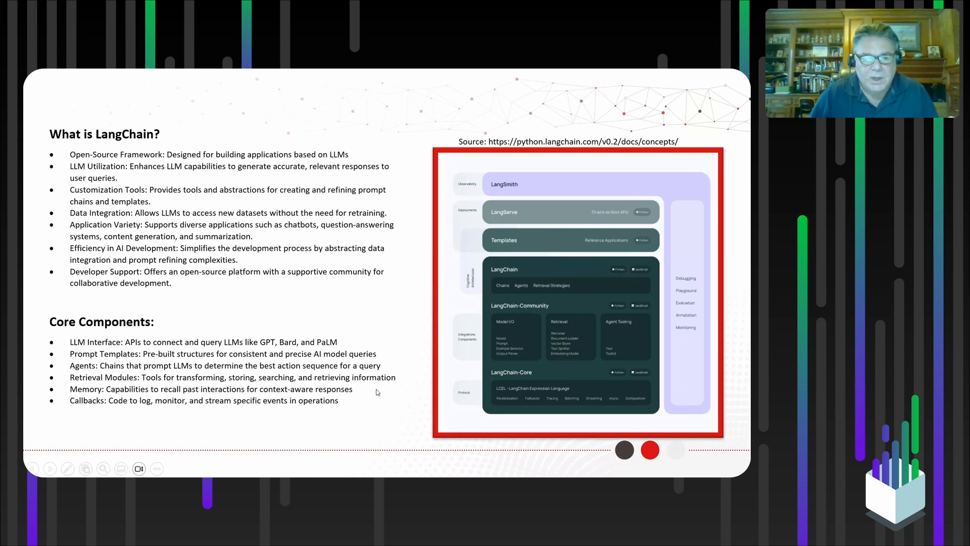
mouse_move(286, 426)
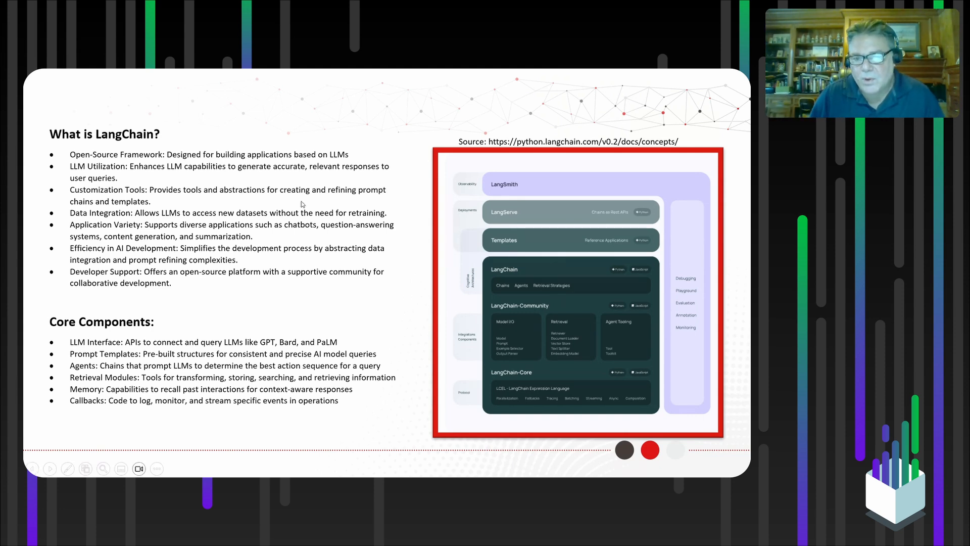
mouse_move(142, 415)
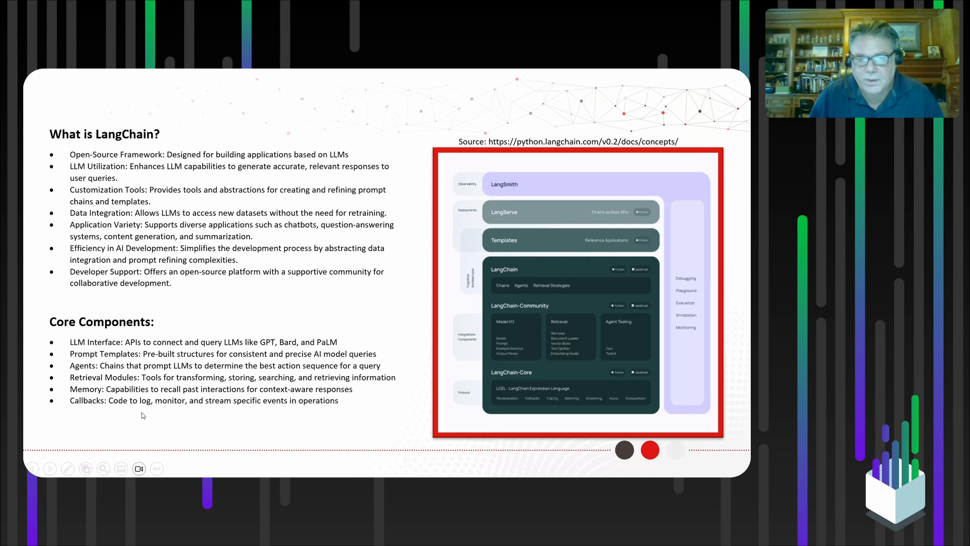
mouse_move(338, 314)
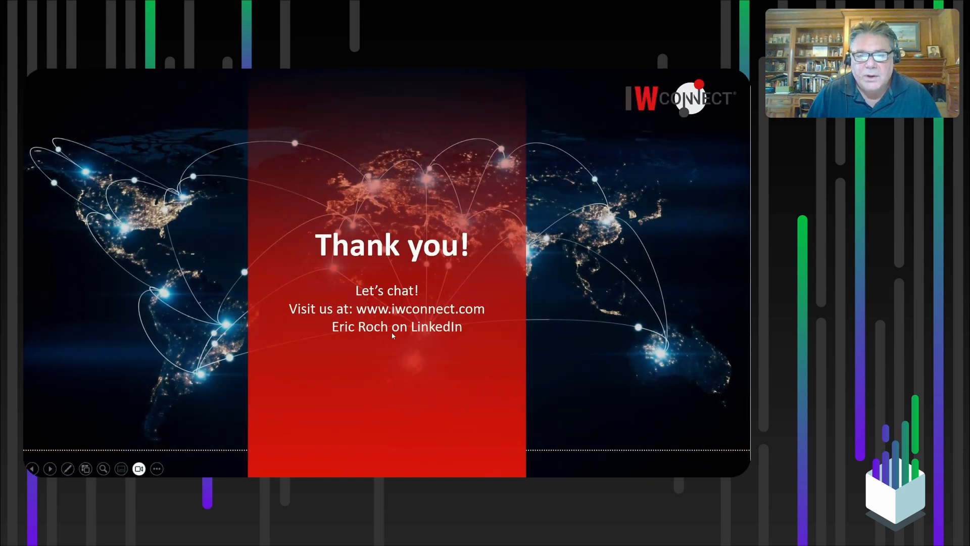
mouse_move(485, 338)
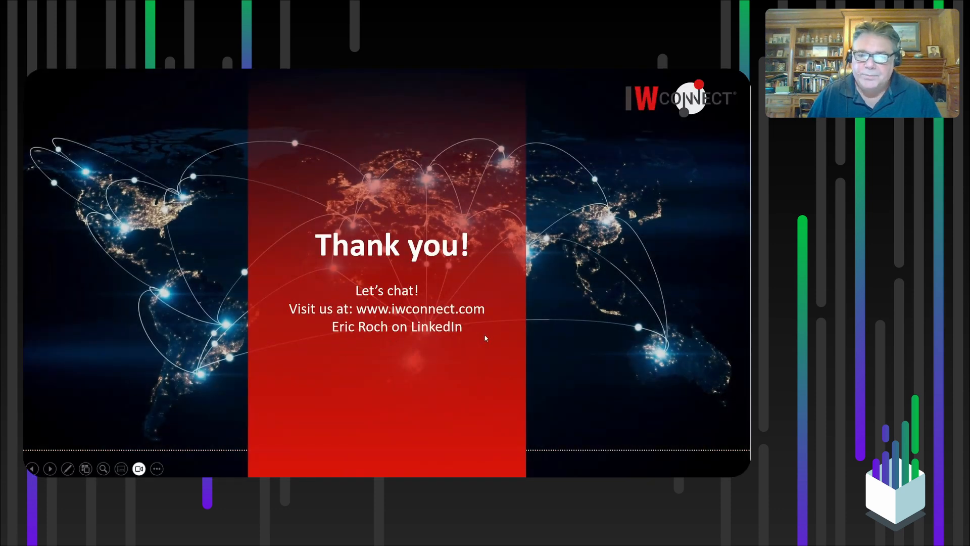